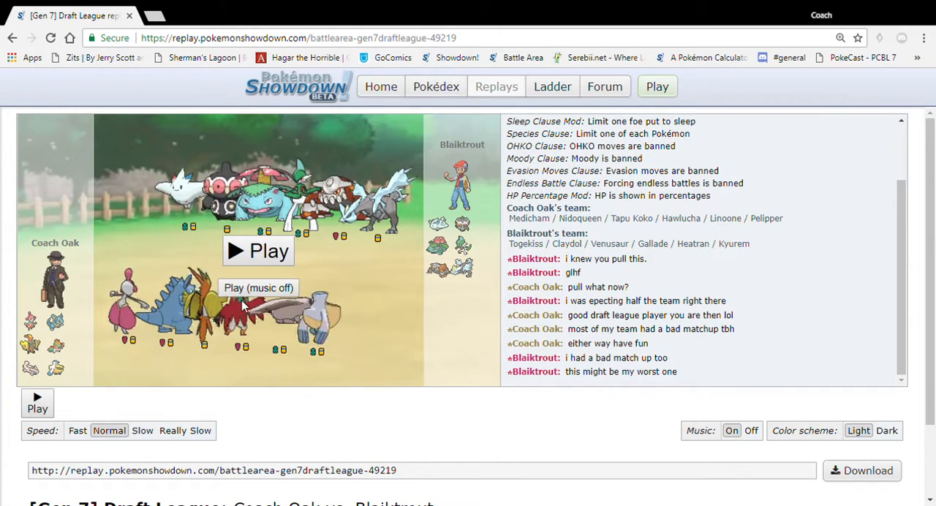
Start playing the Coach Oak vs Blaiktrout replay so Turn 1 begins.
{"action": "left_click", "coordinate": [142, 430]}
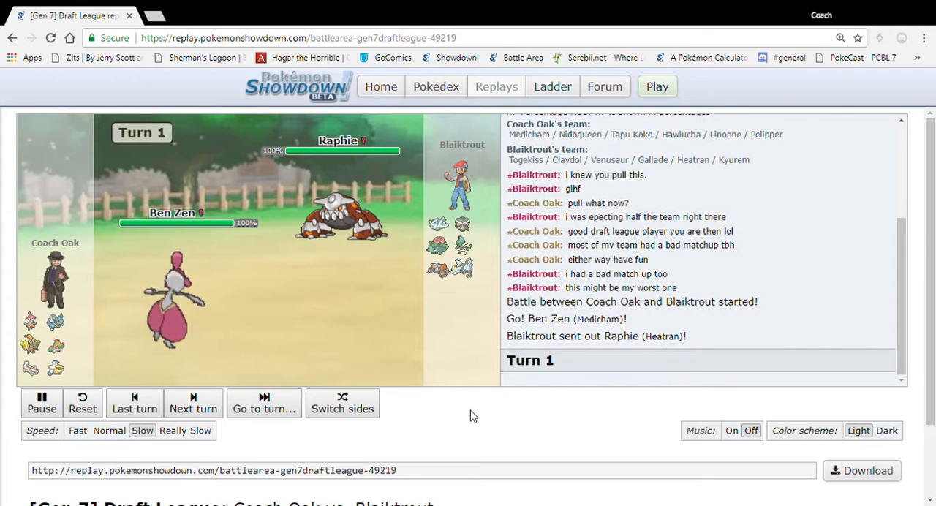
Advance the replay through Turns 1–4 and slow playback to Really Slow.
{"action": "left_click", "coordinate": [193, 404]}
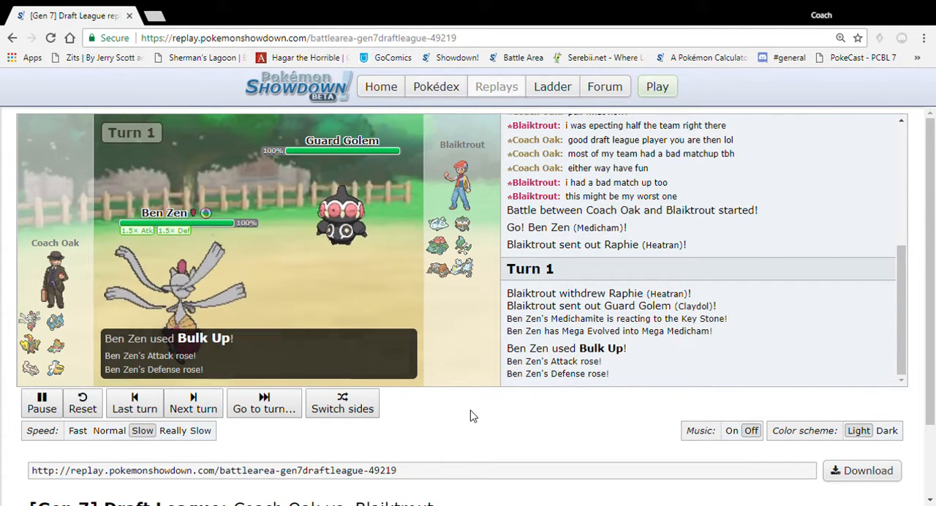
{"action": "left_click", "coordinate": [193, 404]}
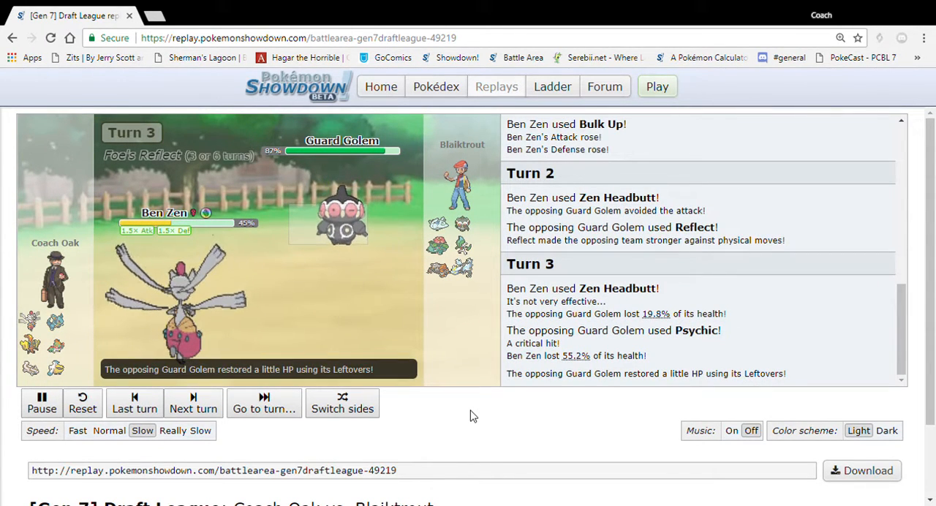
{"action": "left_click", "coordinate": [193, 404]}
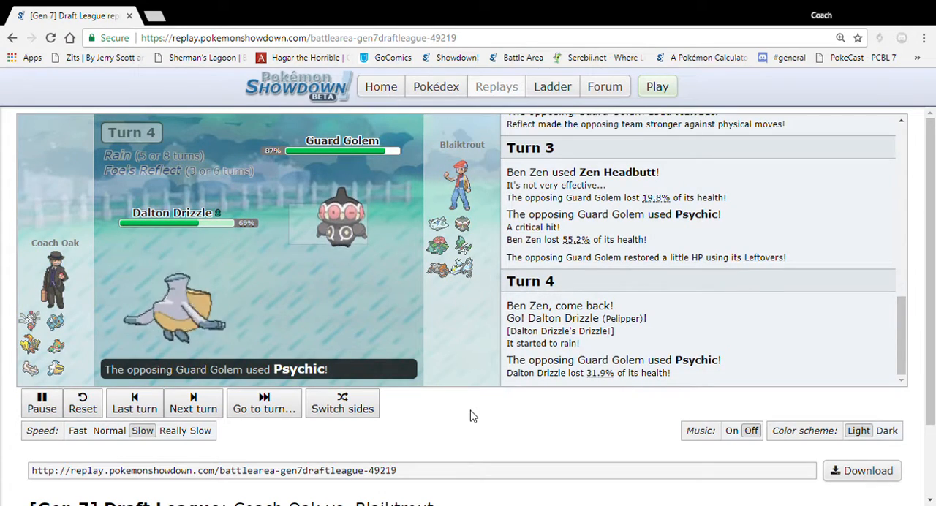
{"action": "left_click", "coordinate": [185, 430]}
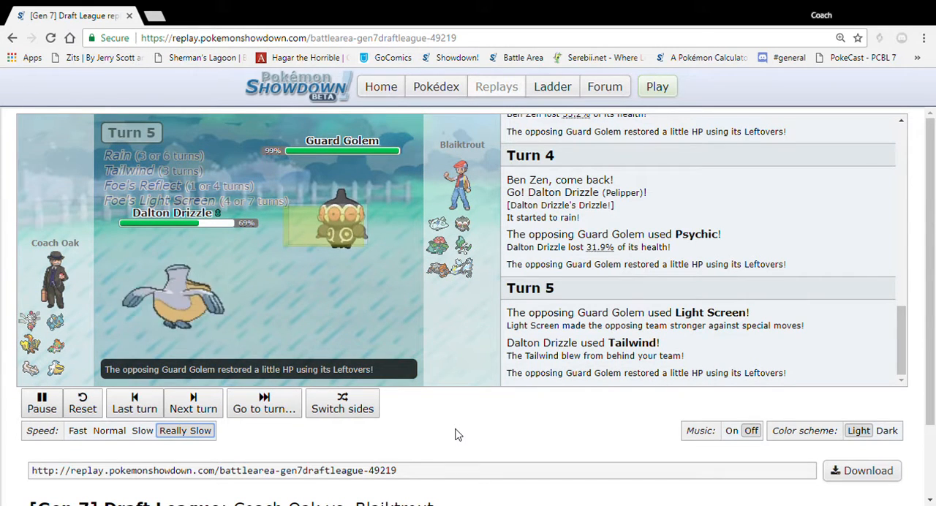
Let the replay run to Turn 6, where Kyurem comes in and Scald burns it.
{"action": "left_click", "coordinate": [193, 403]}
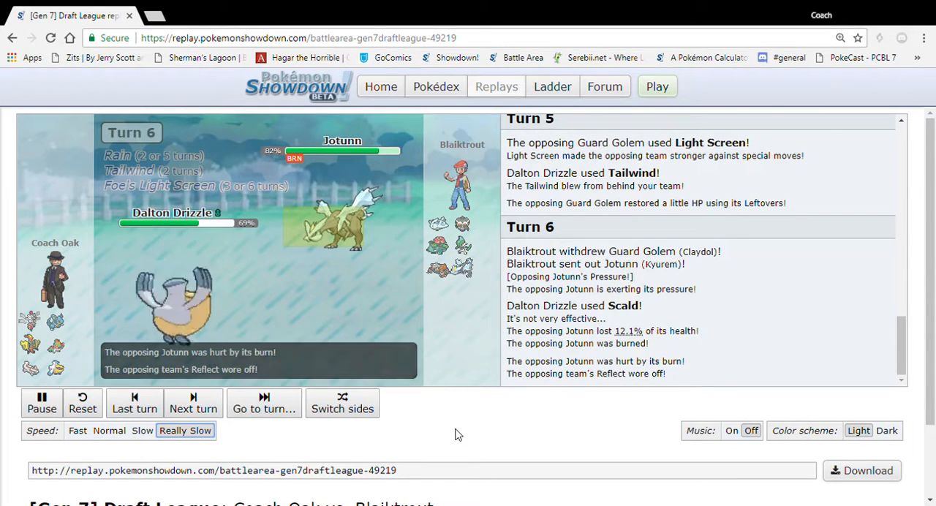
Let the replay run to Turn 9, where Mega Medicham's Drain Punch KOs Kyurem.
{"action": "left_click", "coordinate": [193, 404]}
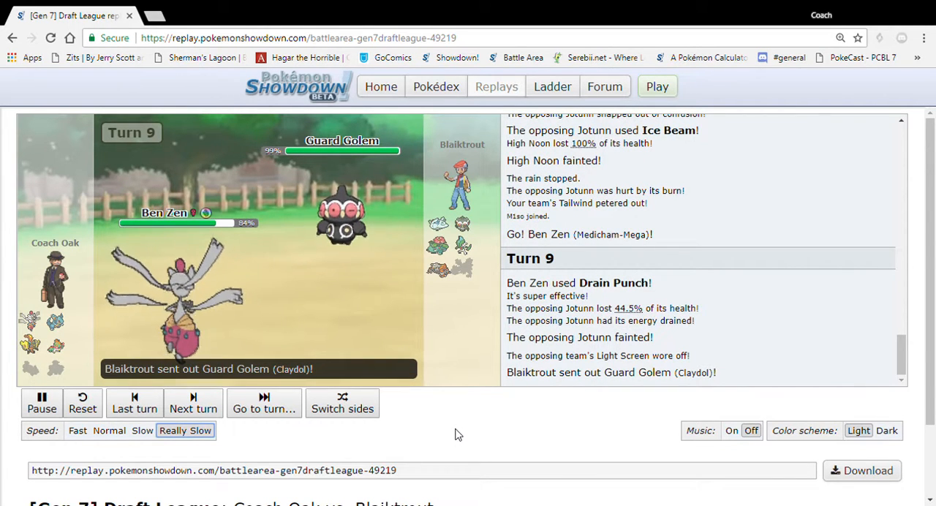
Let the replay run through Turns 10–15, up to Medicham's critical Zen Headbutt on Claydol.
{"action": "left_click", "coordinate": [193, 404]}
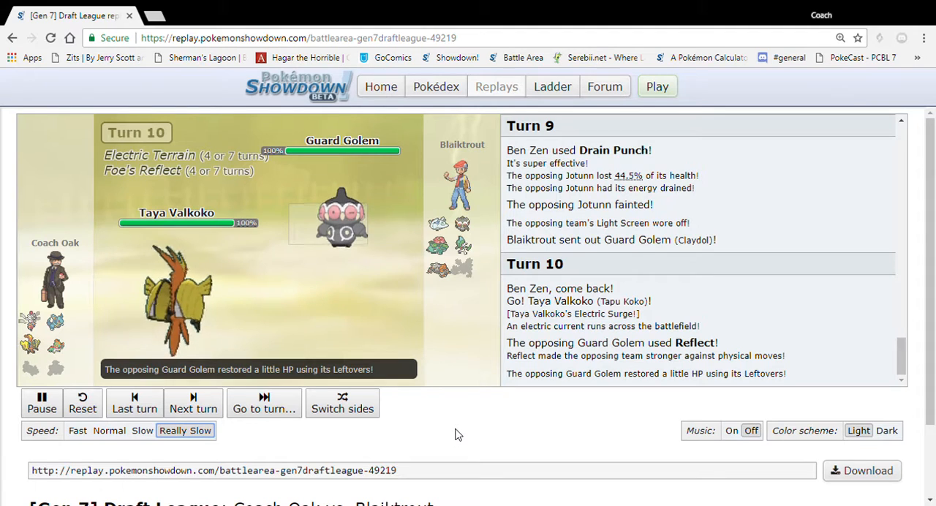
{"action": "left_click", "coordinate": [193, 402]}
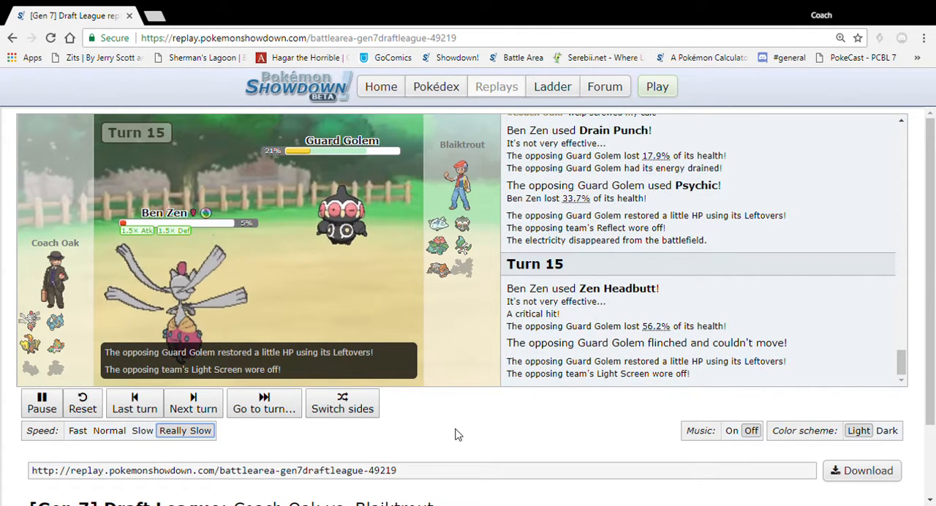
Let the replay run past Claydol fainting to Turn 17, where Tapu Koko enters.
{"action": "left_click", "coordinate": [193, 403]}
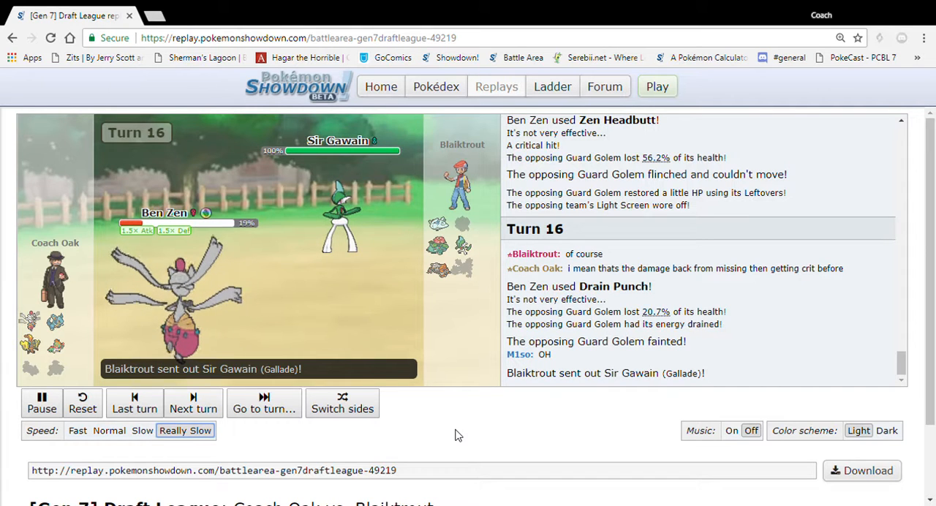
{"action": "left_click", "coordinate": [193, 404]}
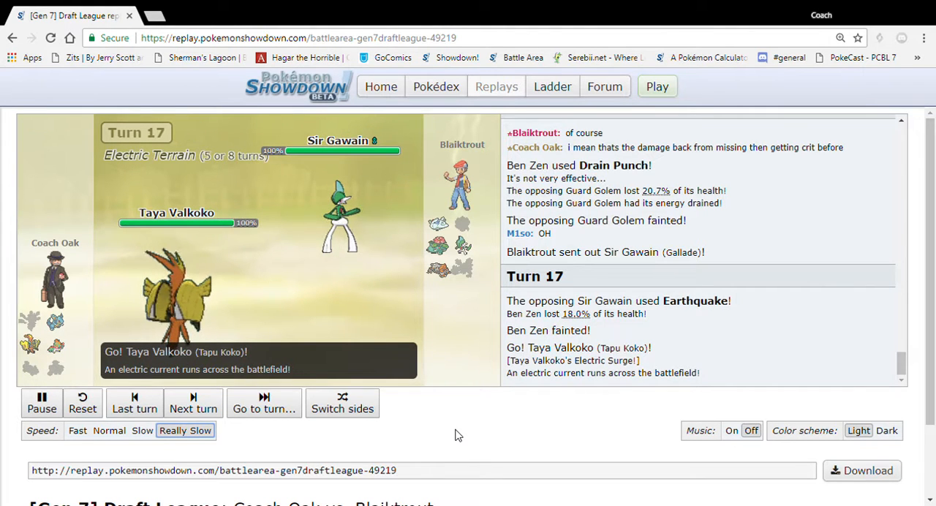
Let the replay run to Turn 20, where Hawlucha replaces the KO'd Nidoqueen against Heatran.
{"action": "left_click", "coordinate": [193, 404]}
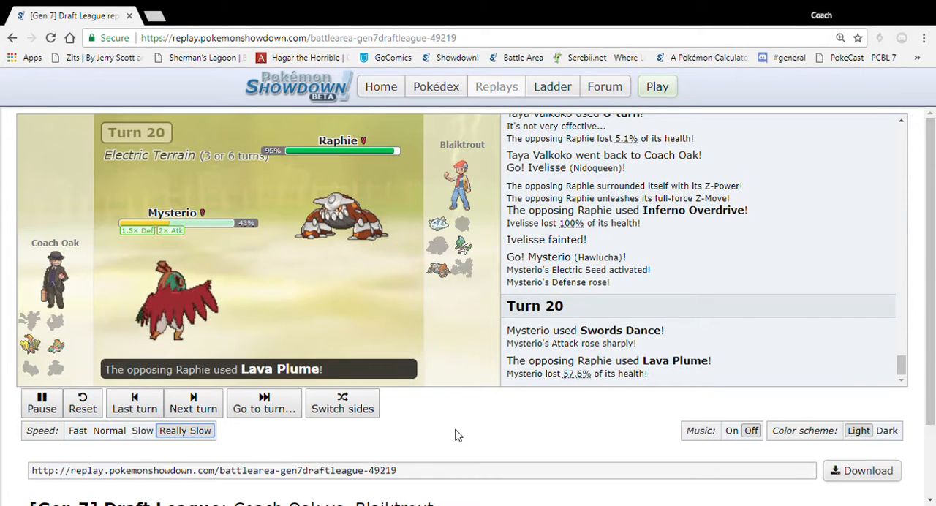
Let the replay run through Turn 22, where Heatran falls and Togekiss paralyzes Hawlucha.
{"action": "left_click", "coordinate": [193, 404]}
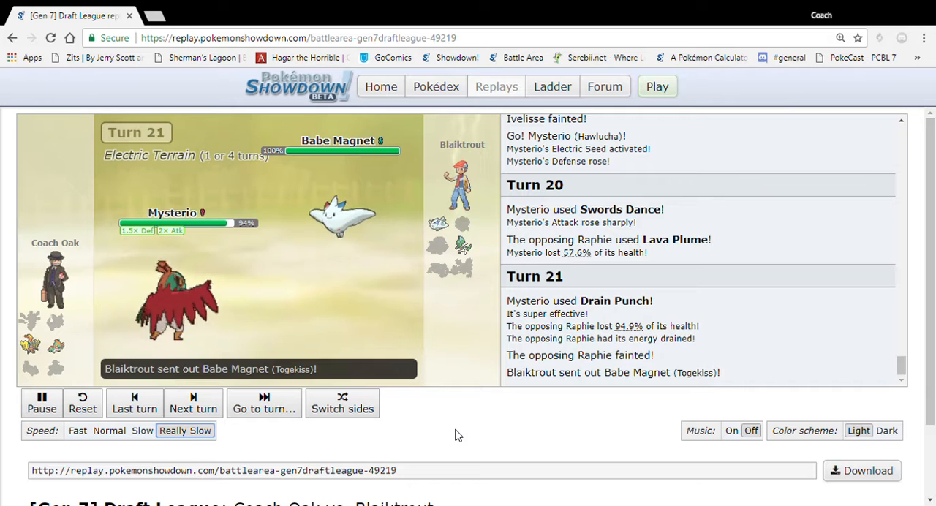
{"action": "left_click", "coordinate": [193, 404]}
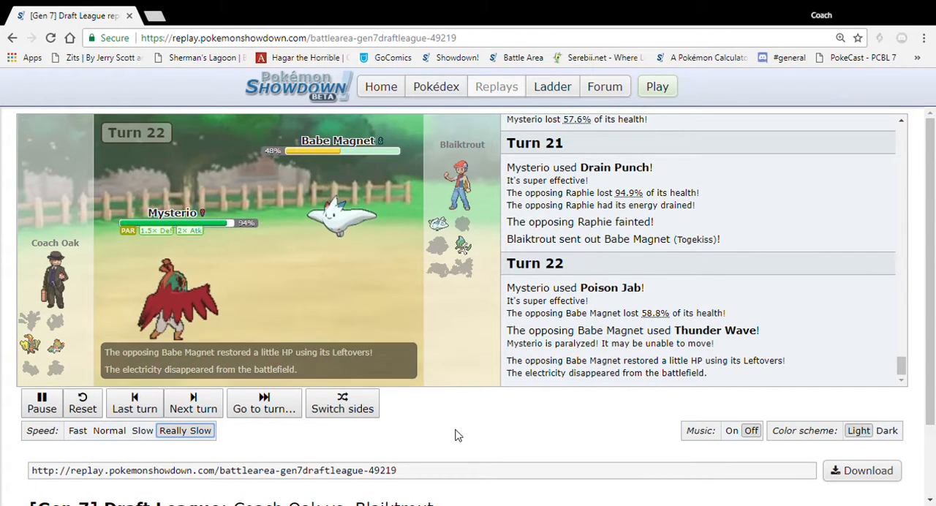
Let the replay run to Turn 25, where Togekiss and Hawlucha faint and Tapu Koko enters.
{"action": "left_click", "coordinate": [193, 404]}
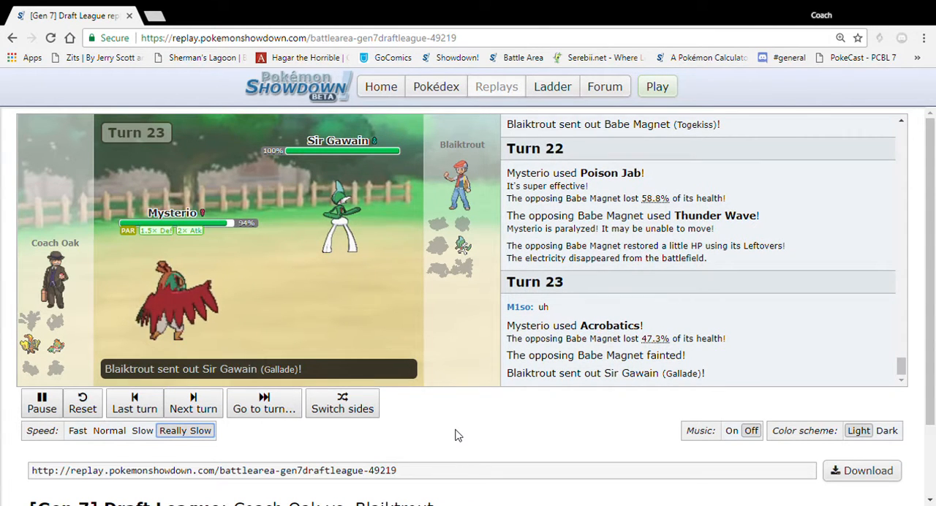
{"action": "left_click", "coordinate": [193, 404]}
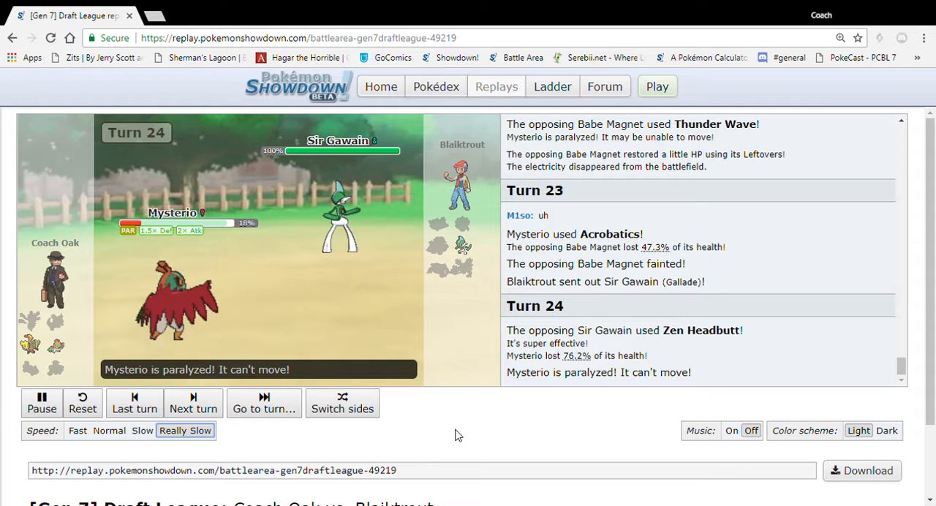
{"action": "left_click", "coordinate": [193, 404]}
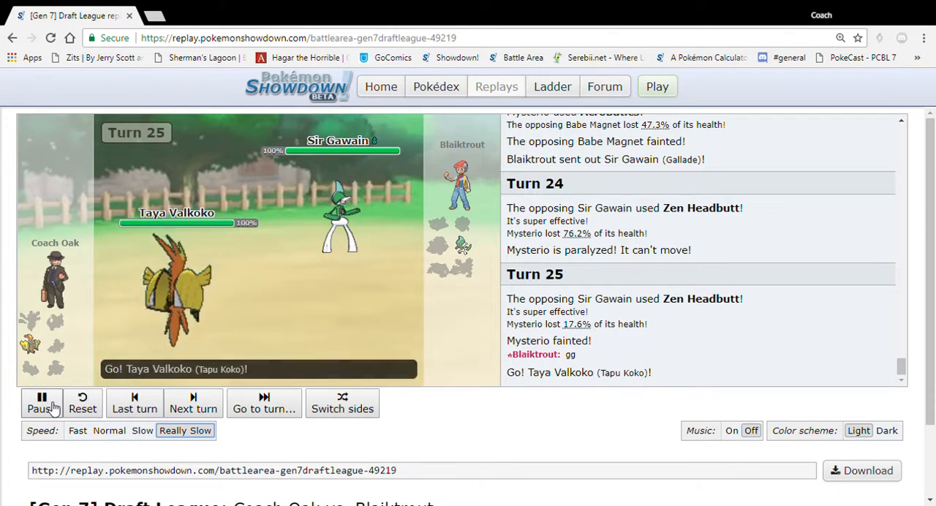
Pause the replay at Turn 25 after Tapu Koko sets Electric Terrain.
{"action": "left_click", "coordinate": [41, 403]}
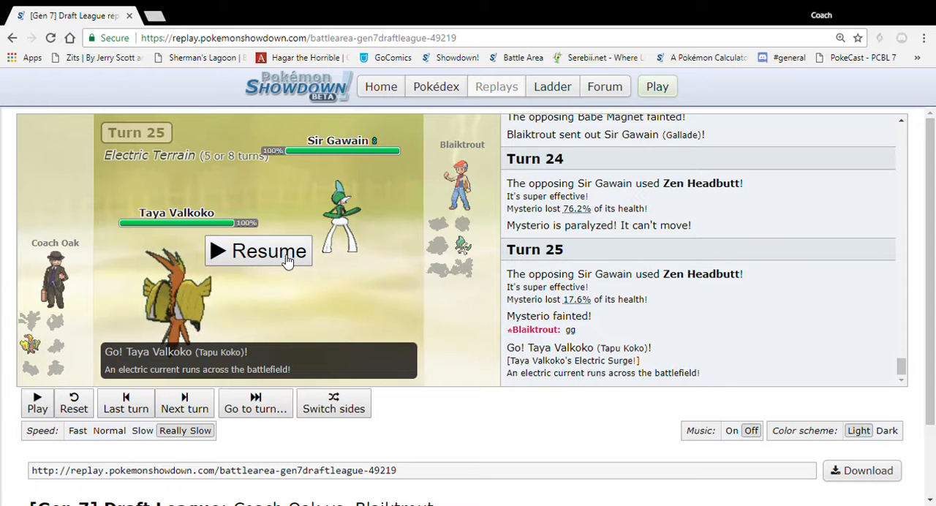
Resume the paused replay so playback continues into Turn 26.
{"action": "left_click", "coordinate": [258, 252]}
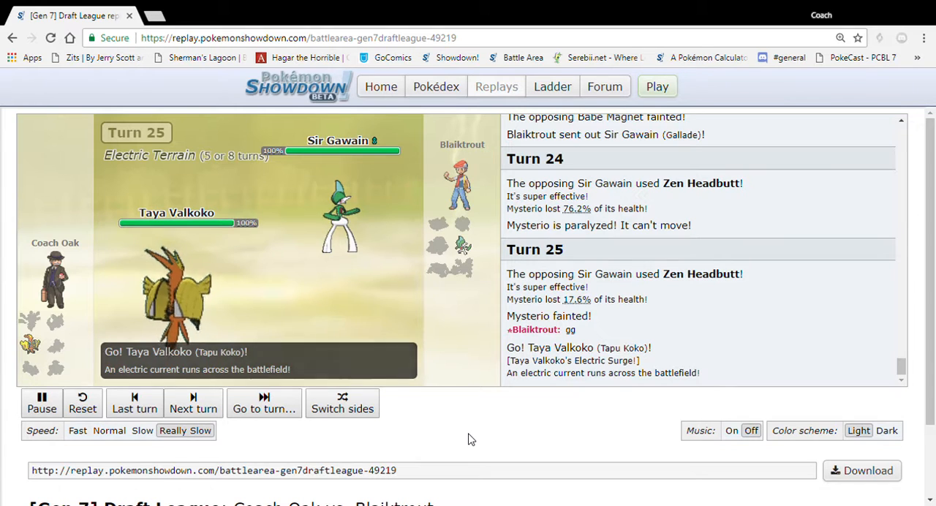
{"action": "left_click", "coordinate": [193, 404]}
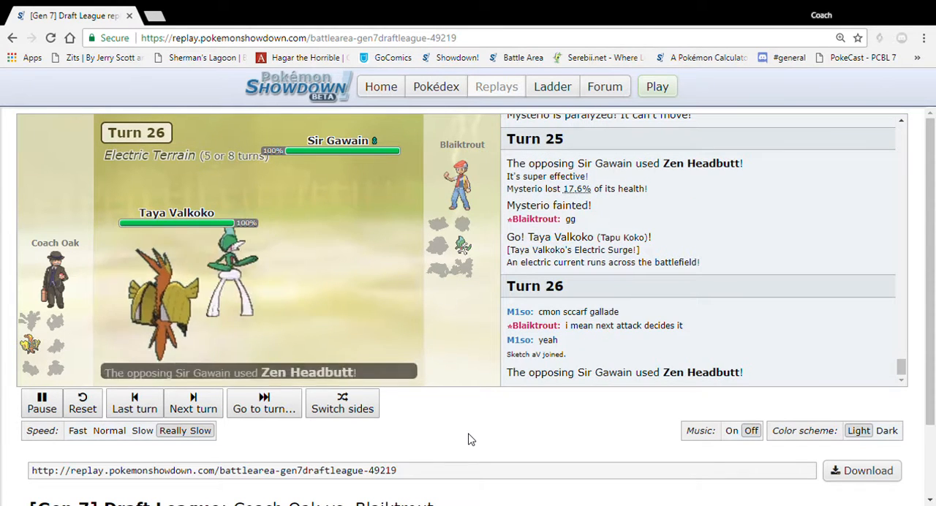